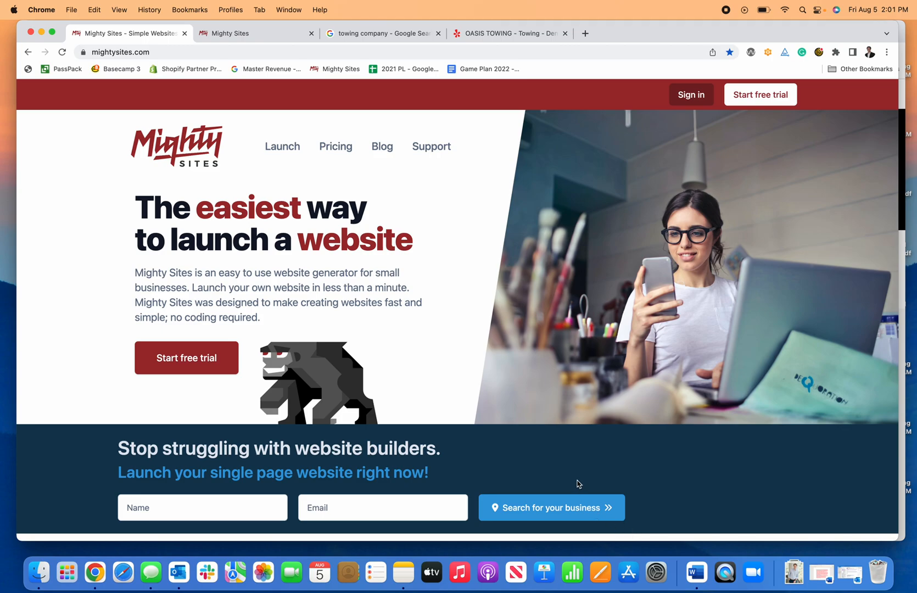
pyautogui.moveTo(576, 458)
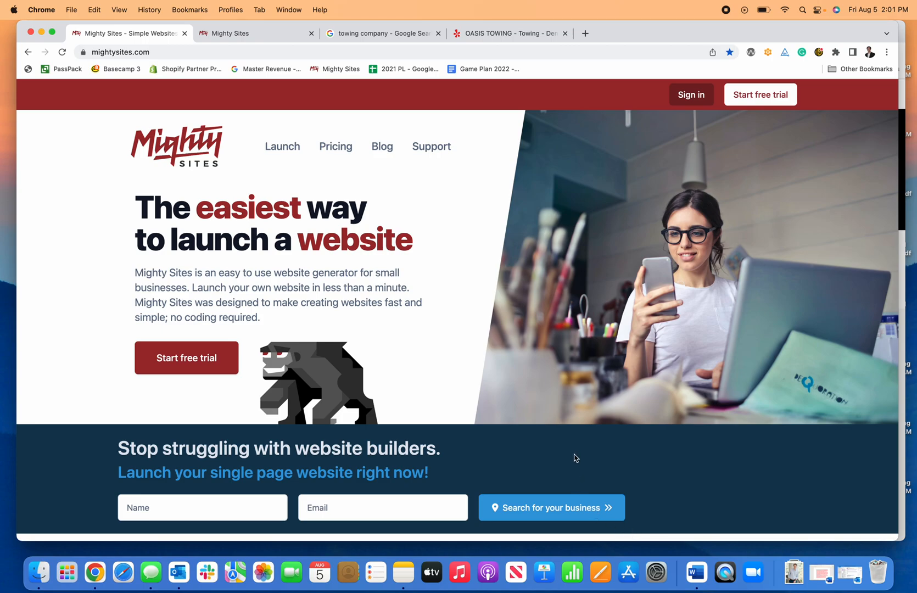
pyautogui.moveTo(496, 412)
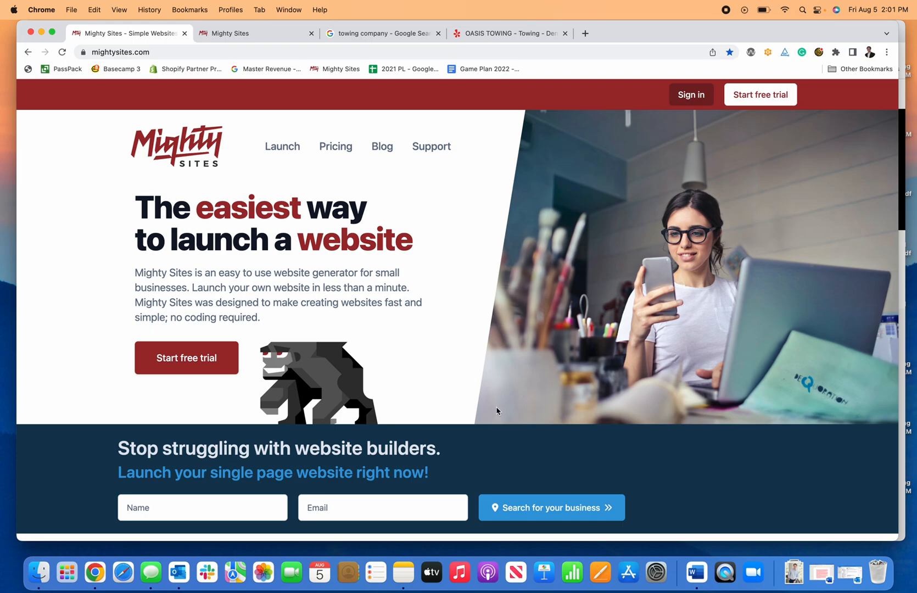
pyautogui.moveTo(754, 108)
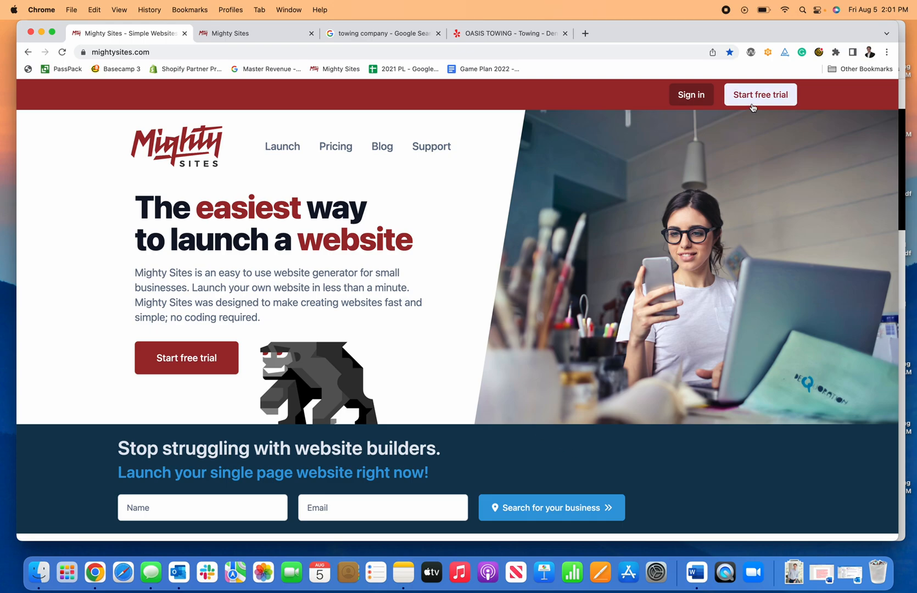
# Step: Scroll the Mighty Sites homepage to the business category gallery
pyautogui.scroll(-3)
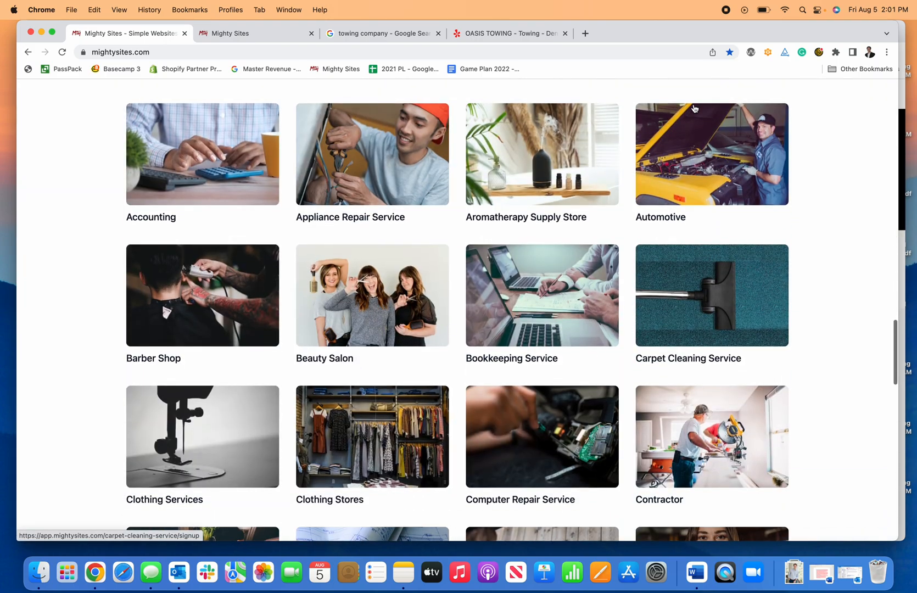
# Step: Start an Automotive > Towing Service site for Oasis Towing Company and continue with its Denver listing
pyautogui.click(711, 154)
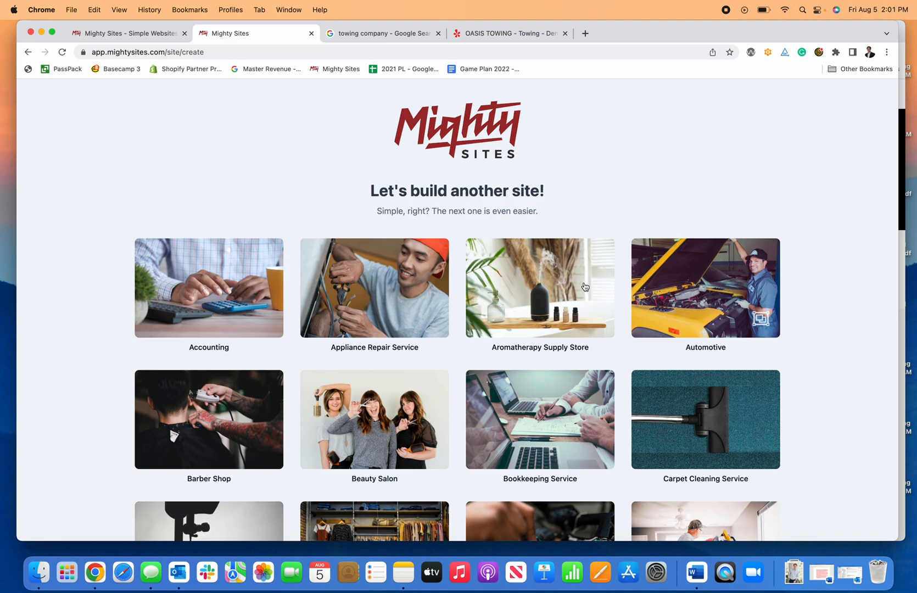
pyautogui.click(705, 287)
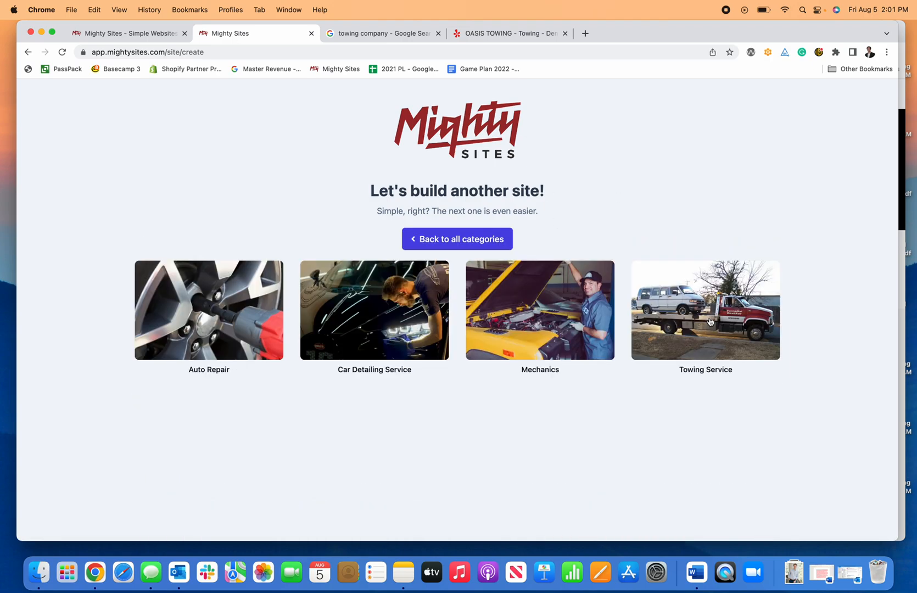
pyautogui.click(705, 311)
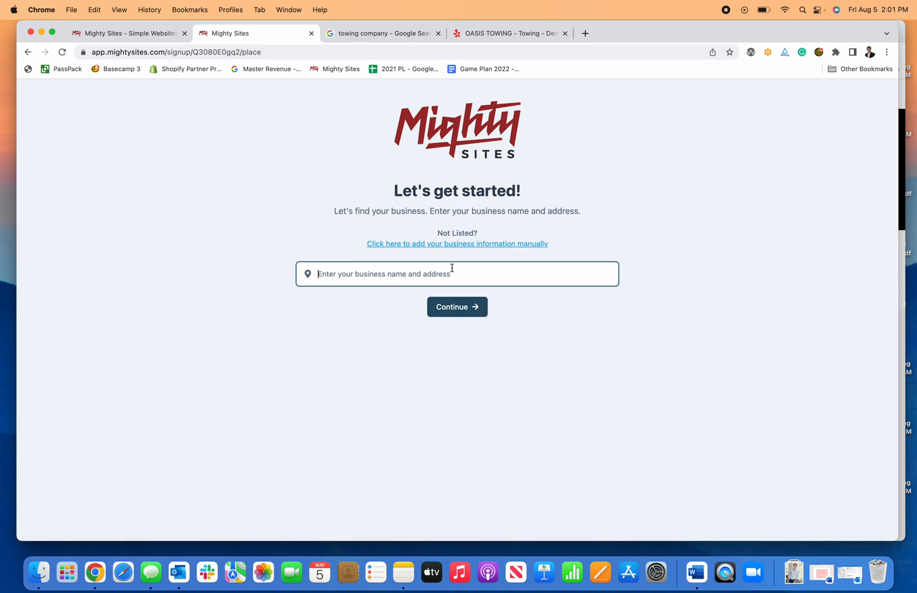
pyautogui.write('Oasis Towing Company, Inca Street, Denver, CO, USA')
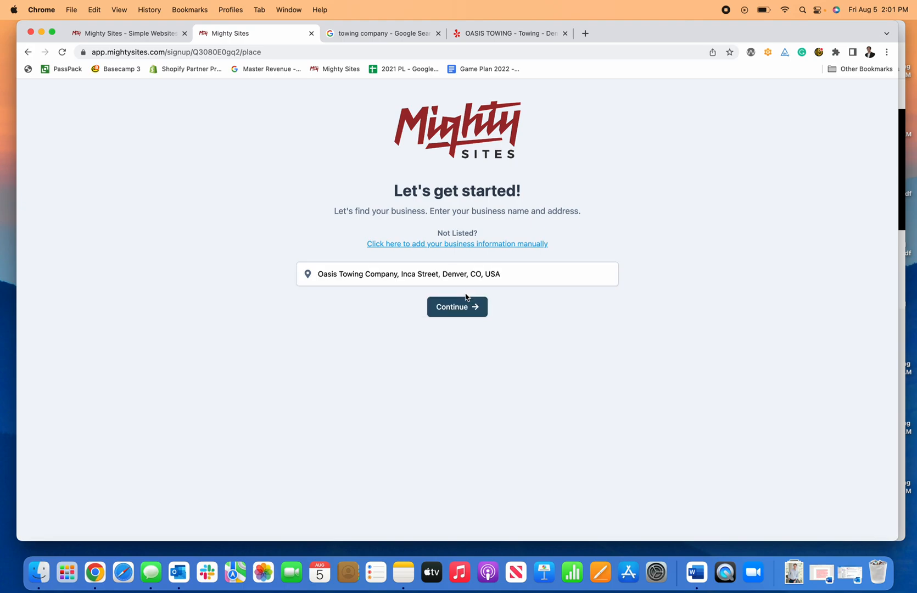
pyautogui.click(457, 306)
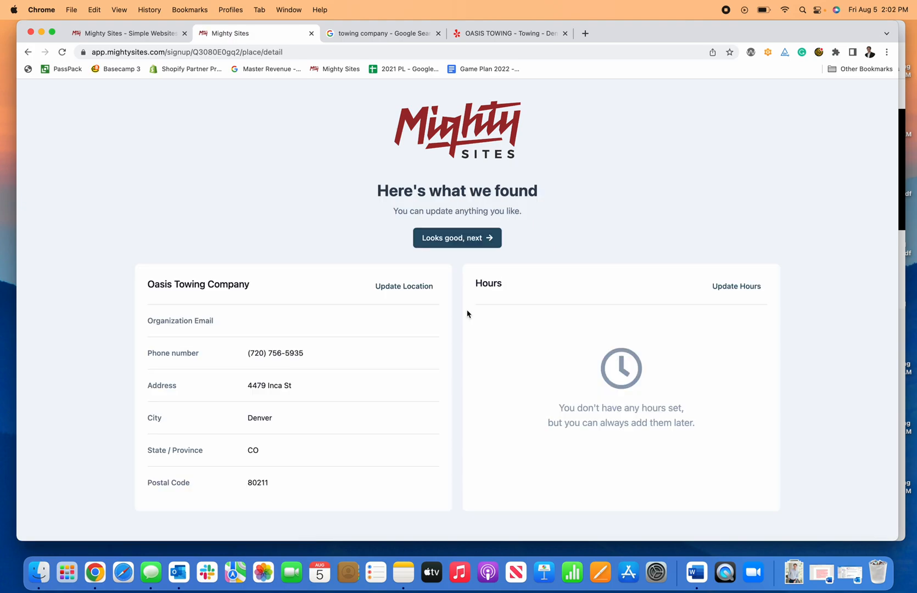
pyautogui.moveTo(246, 505)
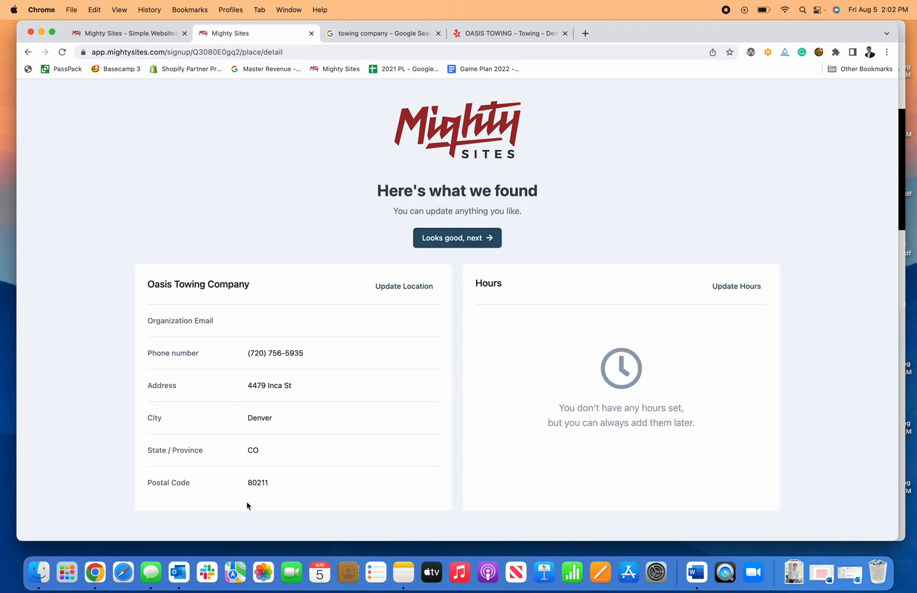
pyautogui.moveTo(737, 286)
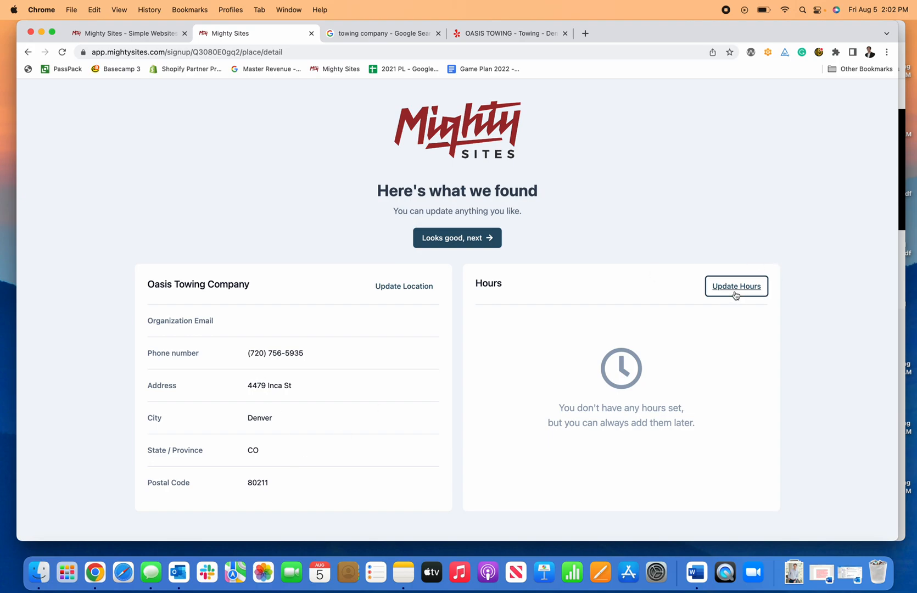
# Step: Save hours as Monday 8:00am–5:00pm and Tuesday 9:00am–7:00pm, then accept the business details
pyautogui.click(736, 286)
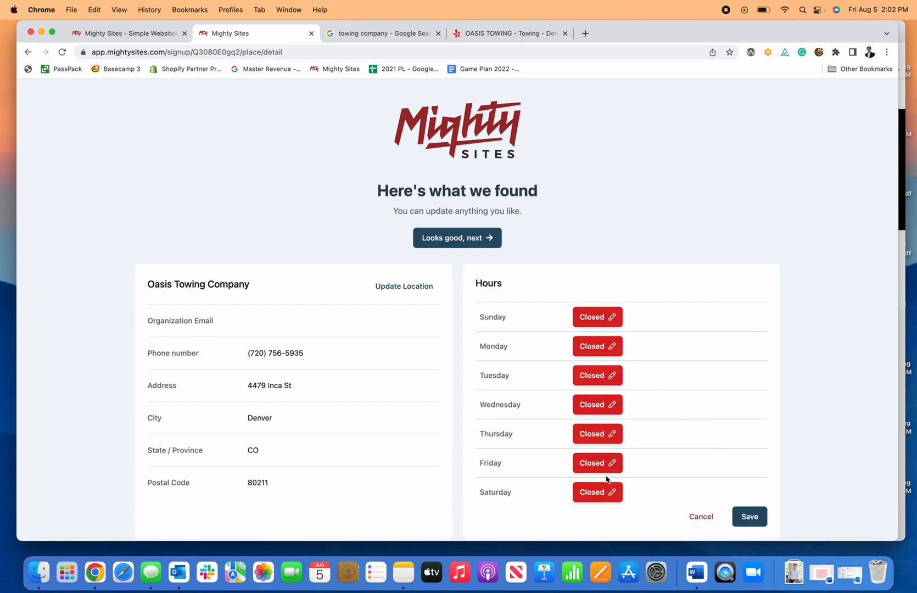
pyautogui.click(598, 347)
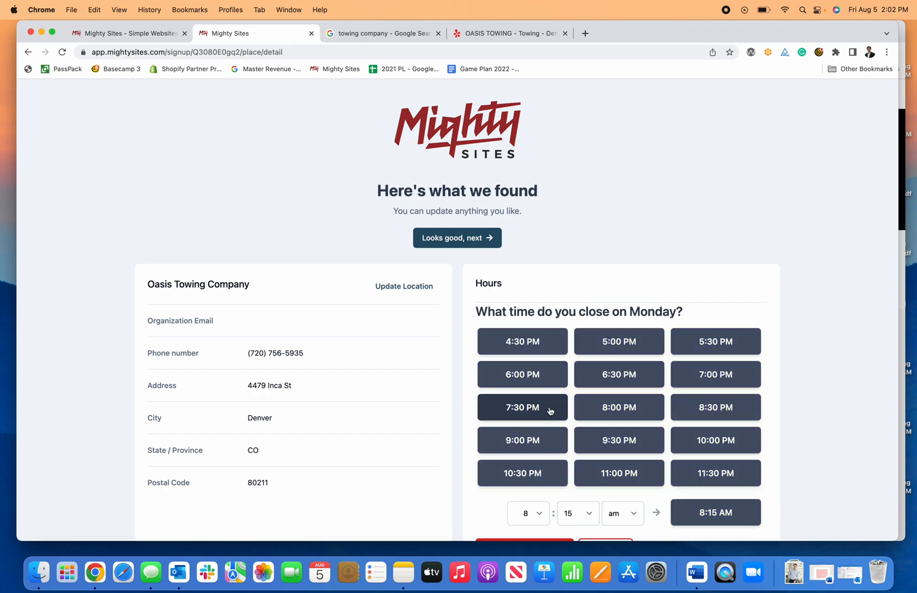
pyautogui.moveTo(619, 440)
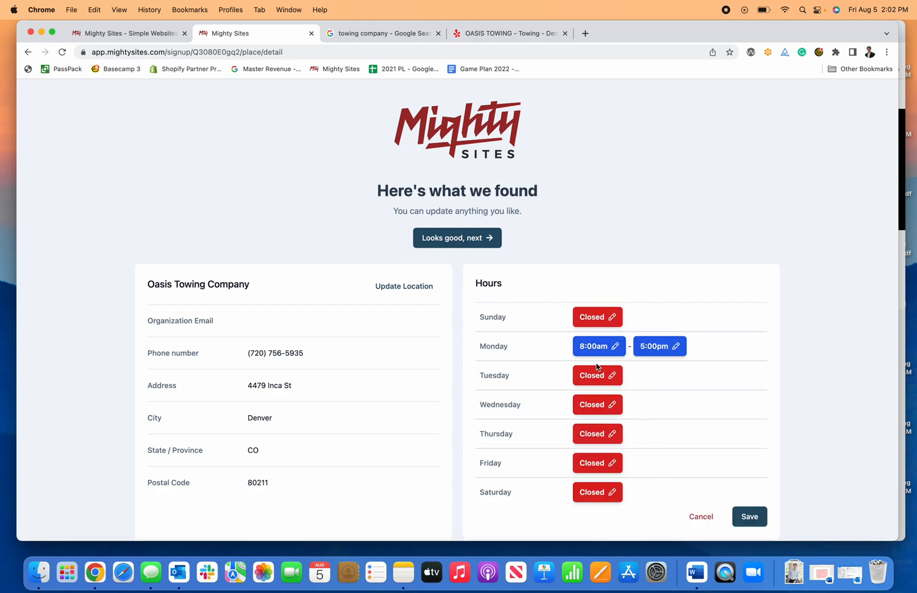
pyautogui.click(597, 375)
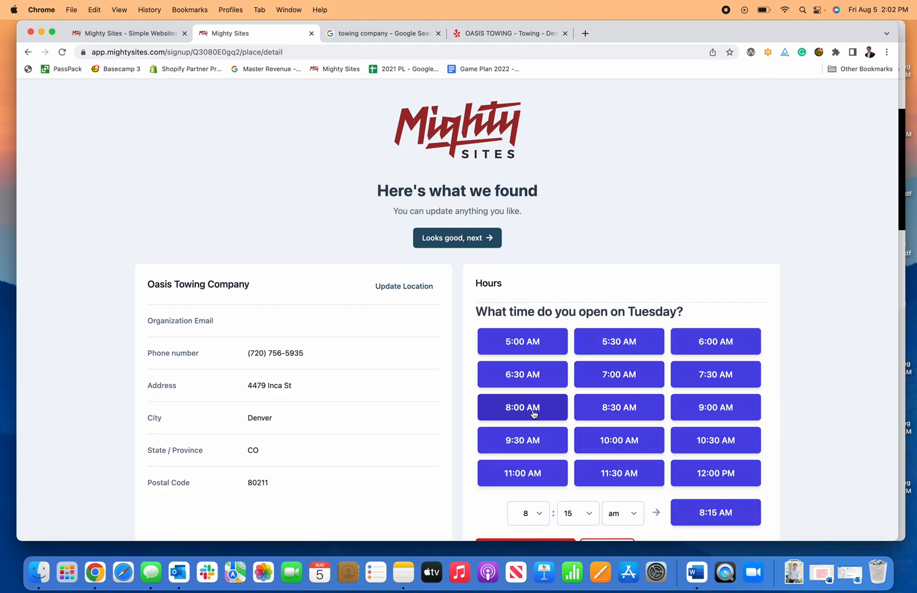
pyautogui.click(522, 407)
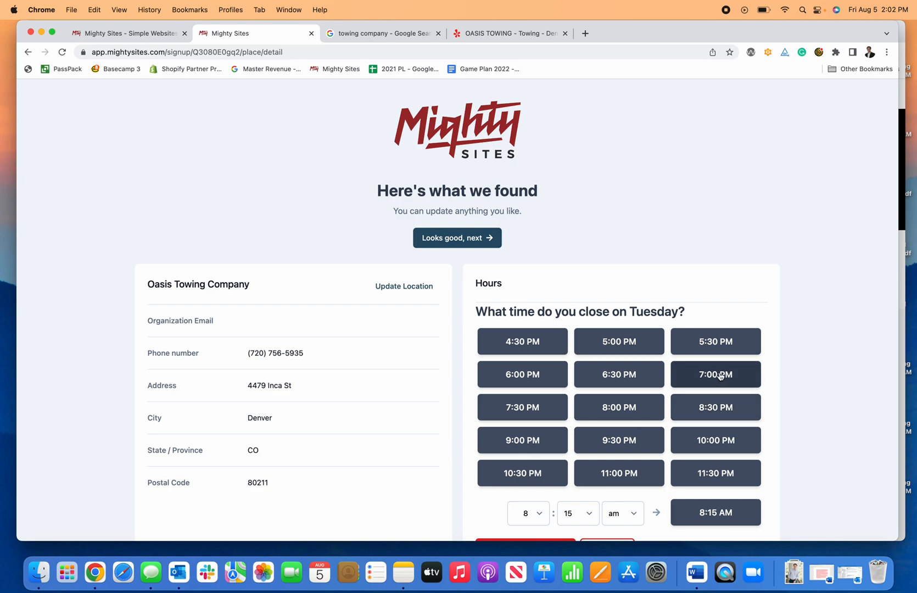
pyautogui.click(714, 374)
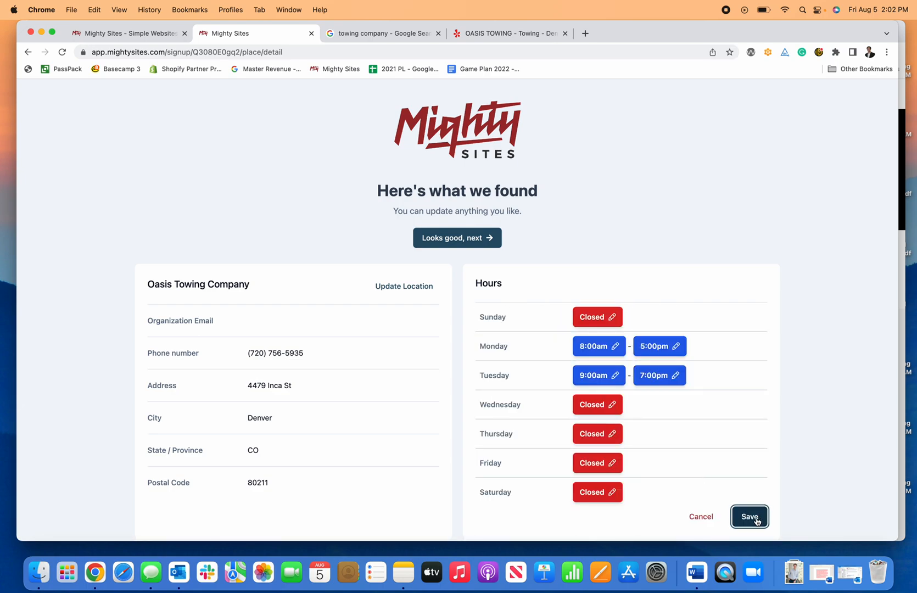
pyautogui.click(750, 516)
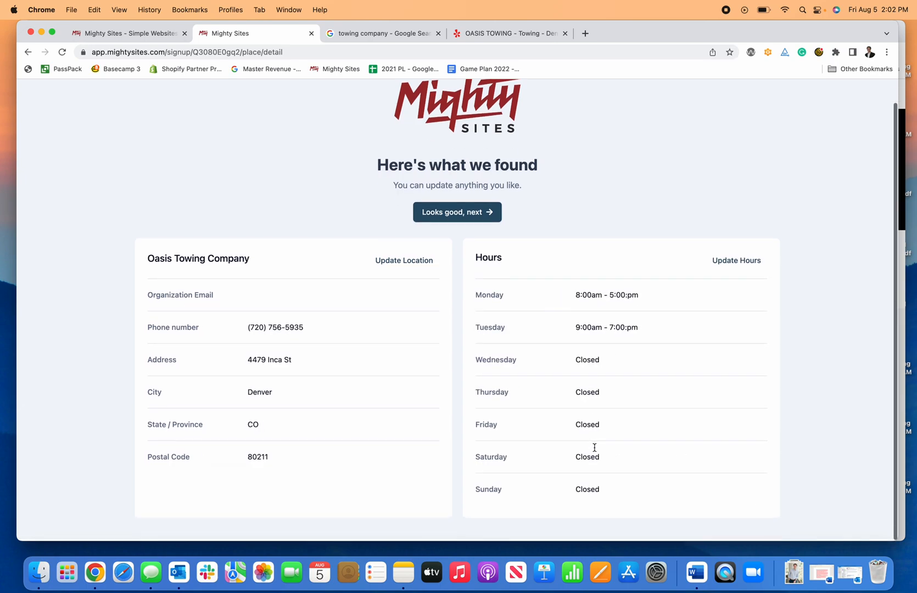
pyautogui.click(458, 212)
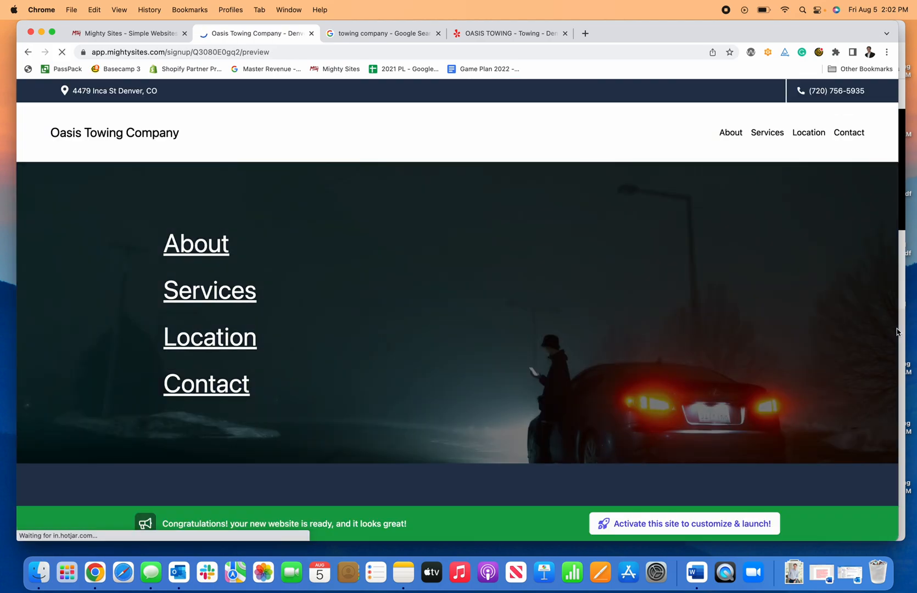
# Step: Review the generated site preview and request activation from the bottom banner
pyautogui.scroll(-3)
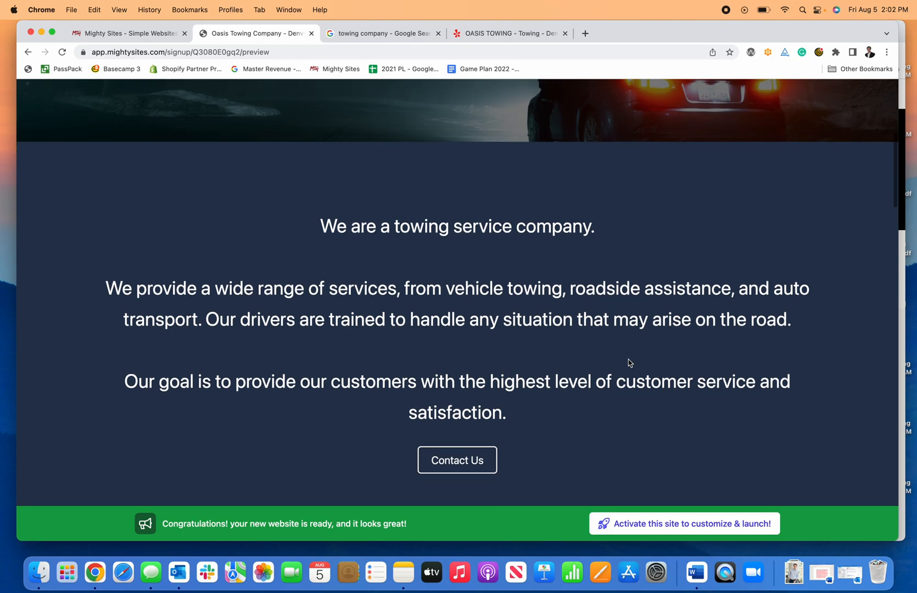
pyautogui.scroll(-3)
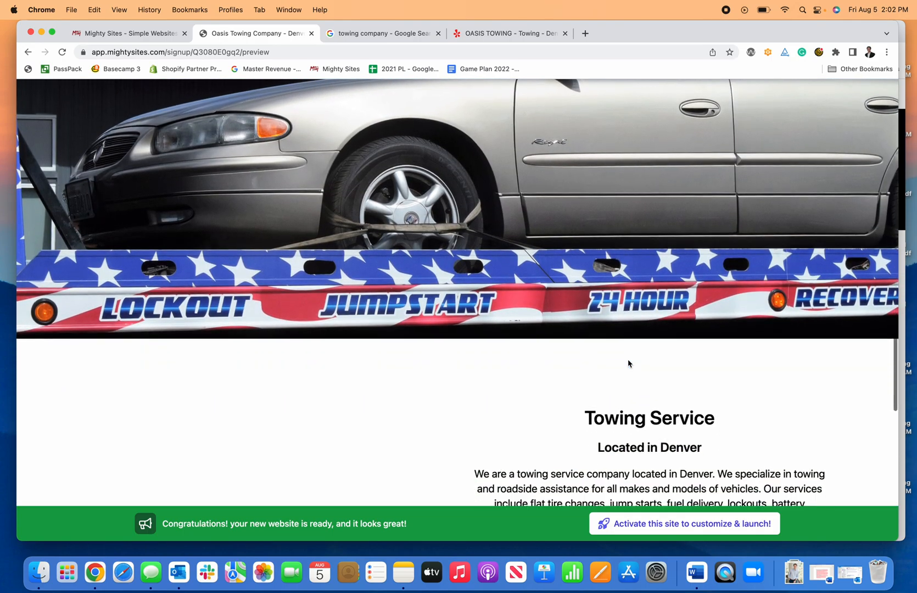
pyautogui.scroll(-3)
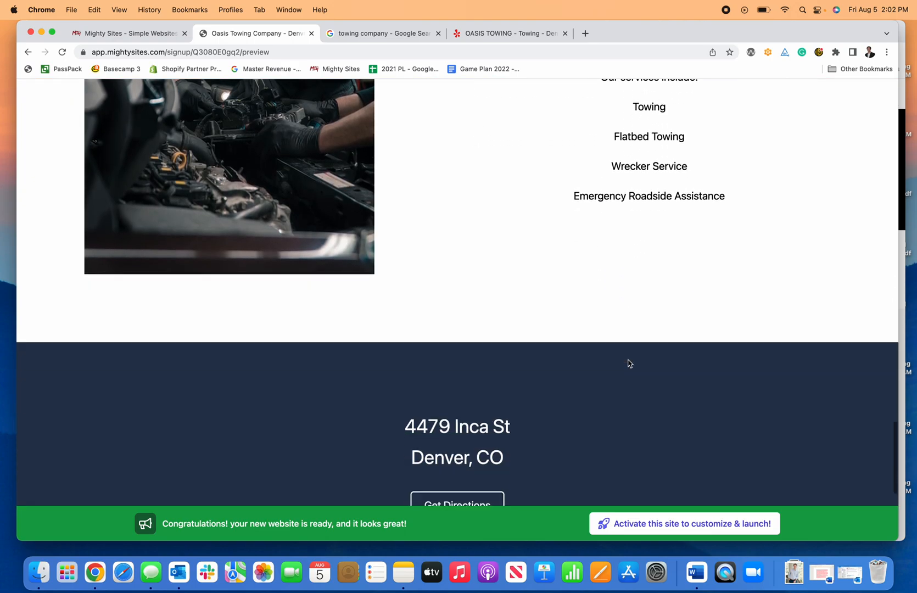
pyautogui.scroll(3)
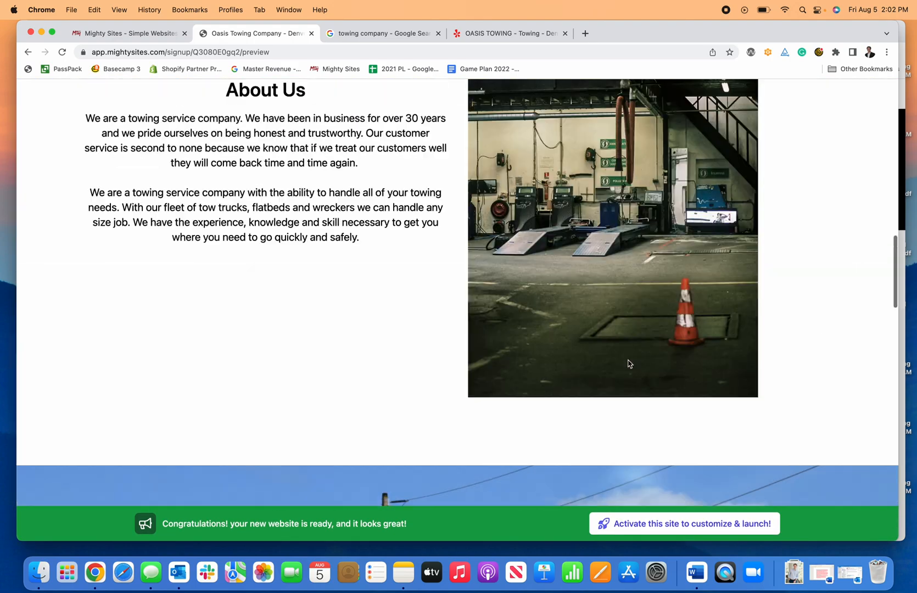
pyautogui.scroll(3)
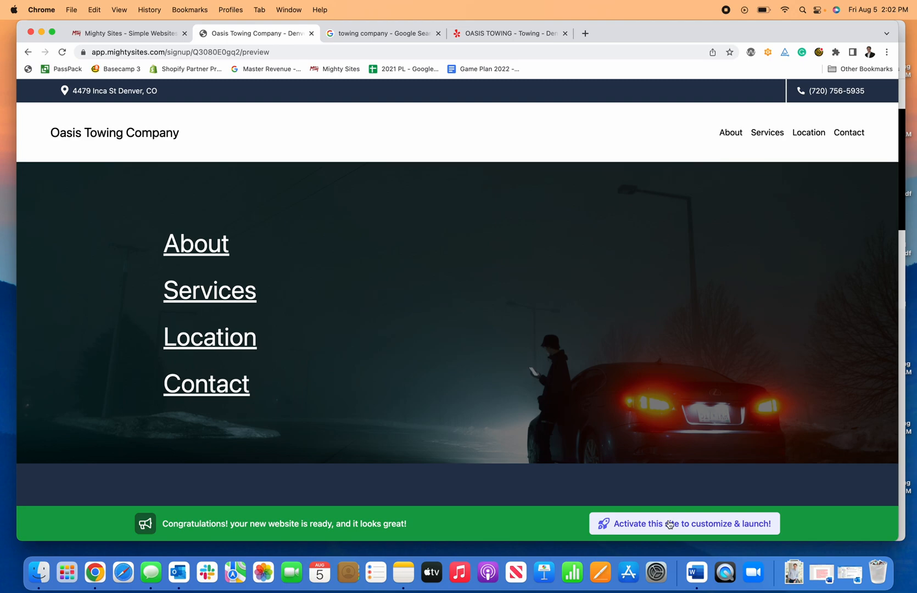
pyautogui.click(683, 523)
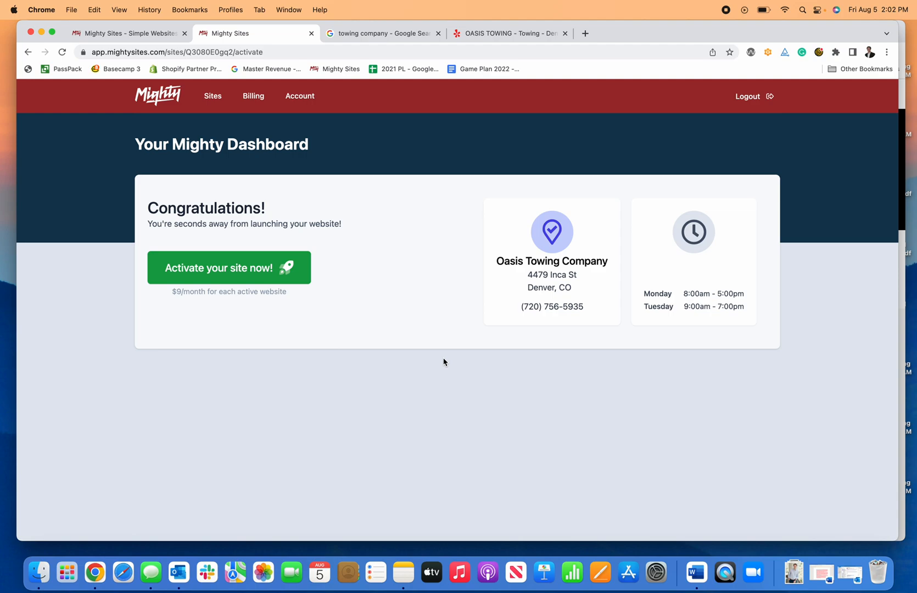
# Step: Activate the Oasis Towing Company site so it goes Live at oasistowingcompany.mightysites.com
pyautogui.click(229, 268)
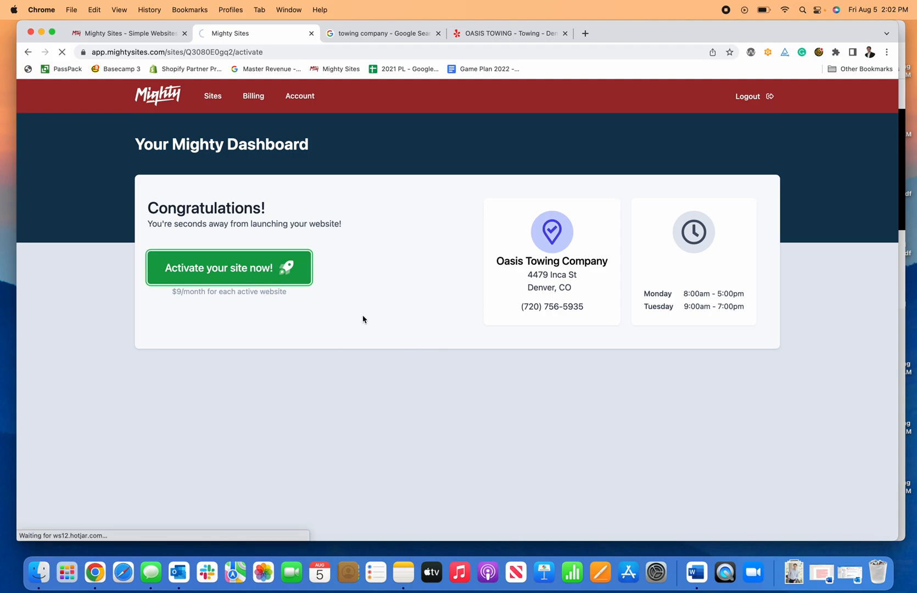
pyautogui.click(228, 268)
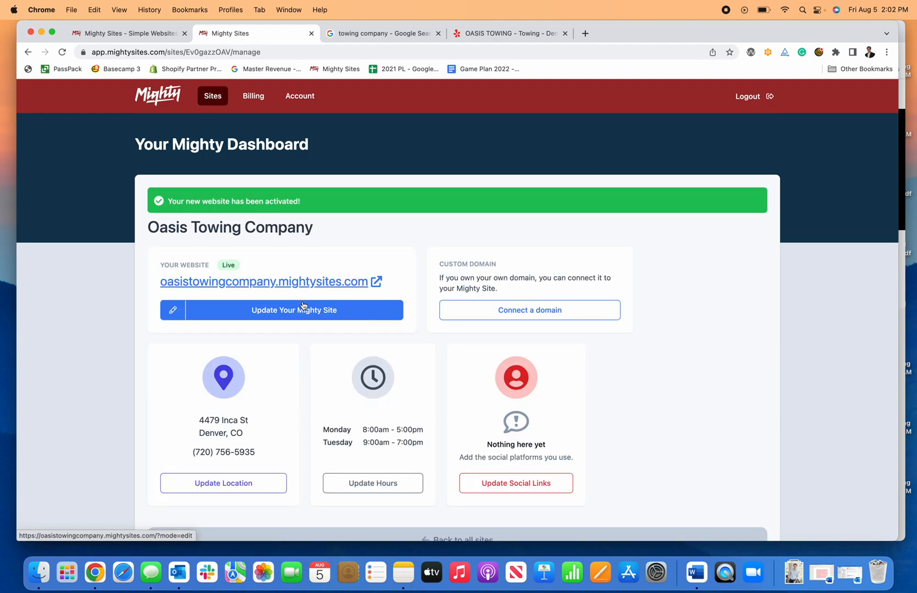
# Step: Enter editing mode on the live site and look through the header location and hero section settings
pyautogui.click(294, 310)
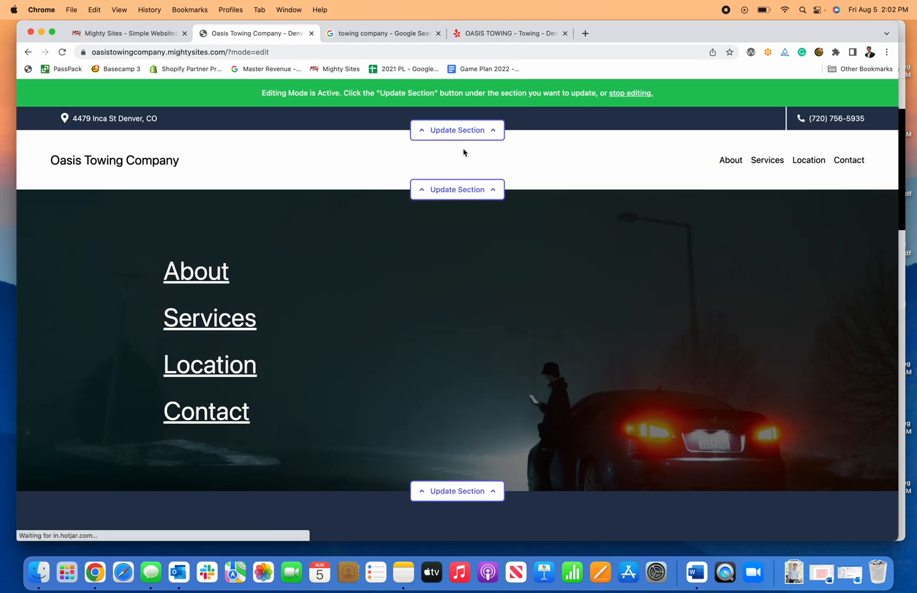
pyautogui.click(457, 130)
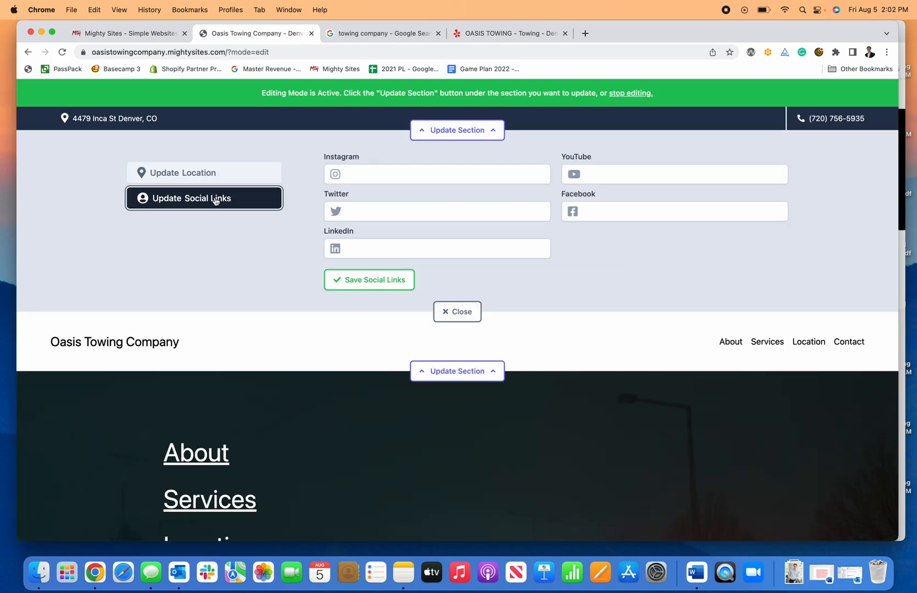
pyautogui.click(204, 173)
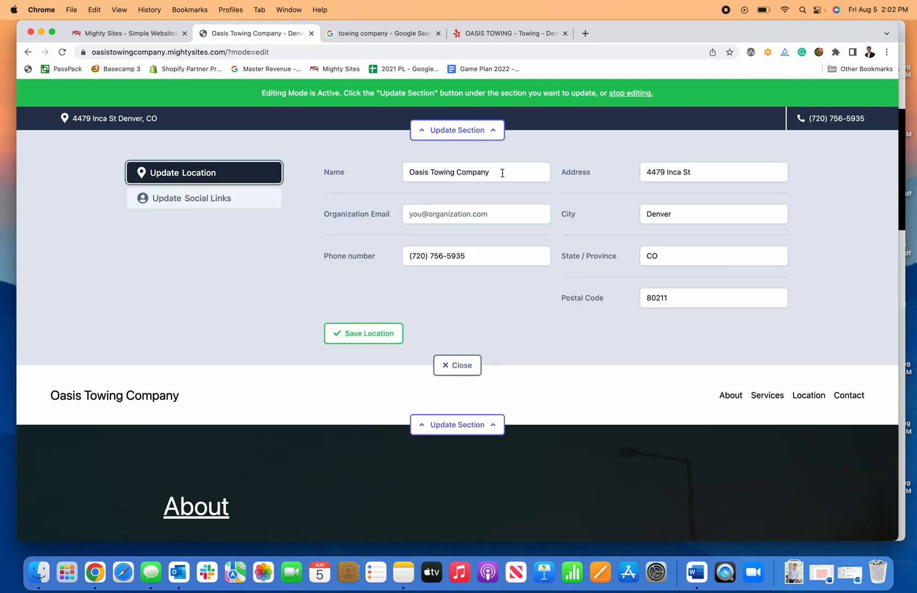
pyautogui.scroll(-3)
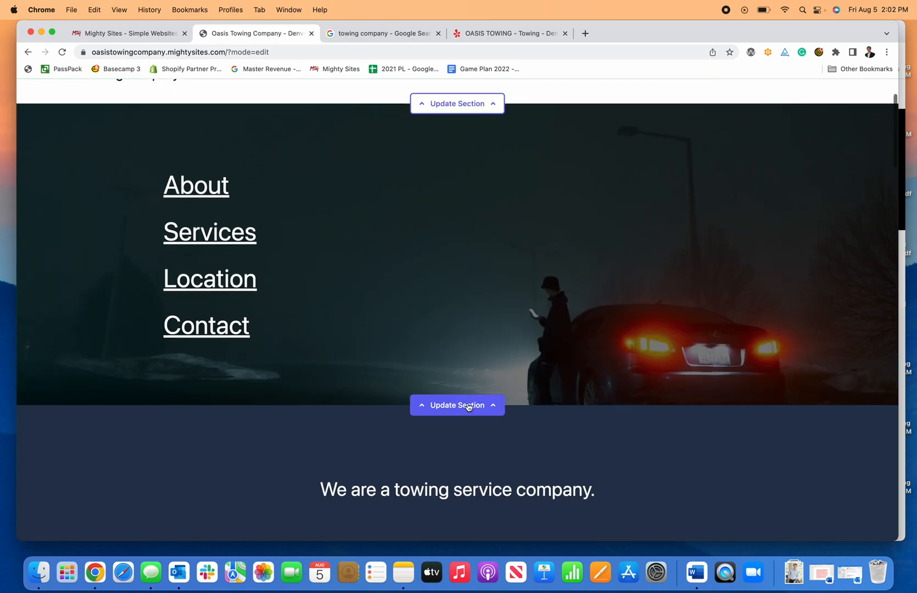
pyautogui.click(456, 405)
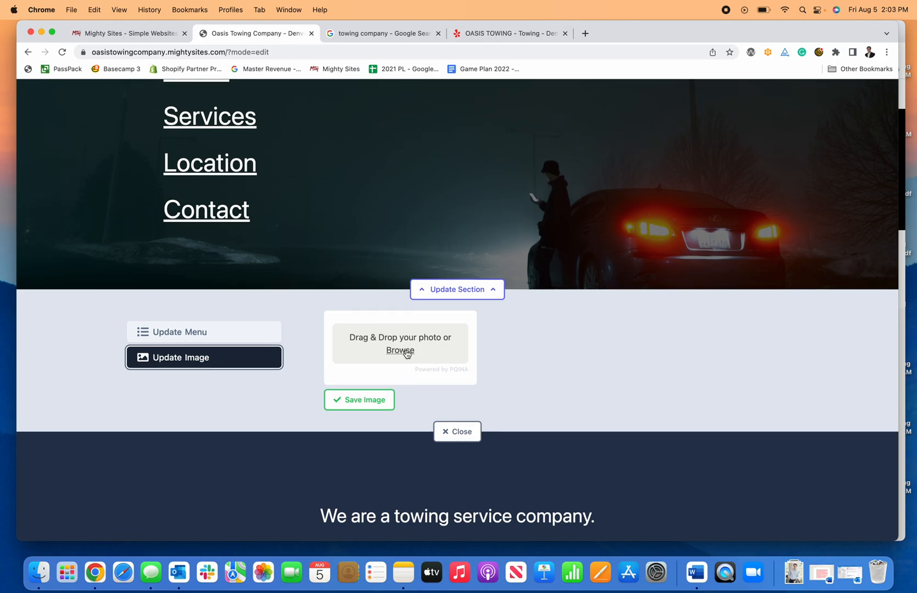
pyautogui.scroll(-3)
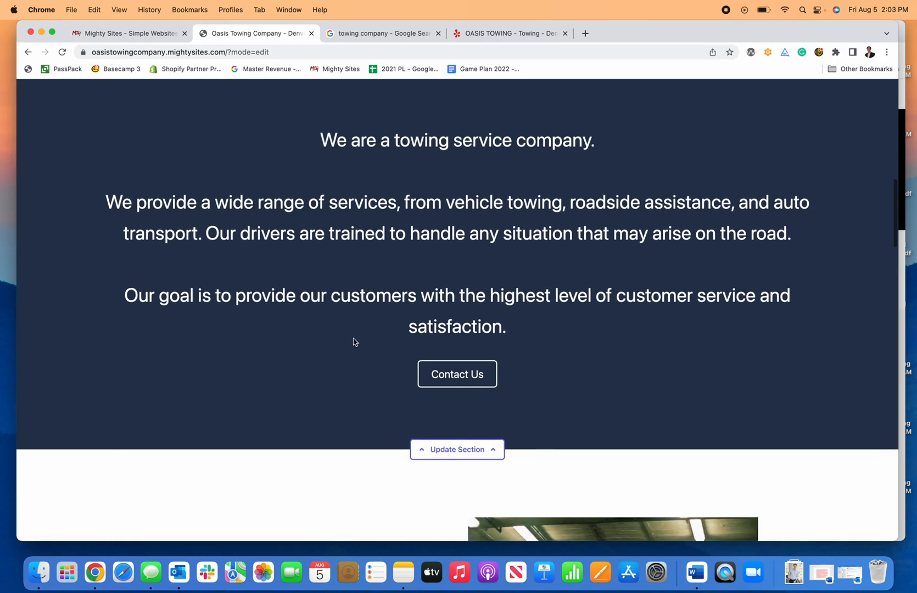
# Step: Link the services copy section's Contact Us button to the Click to Call action
pyautogui.click(457, 449)
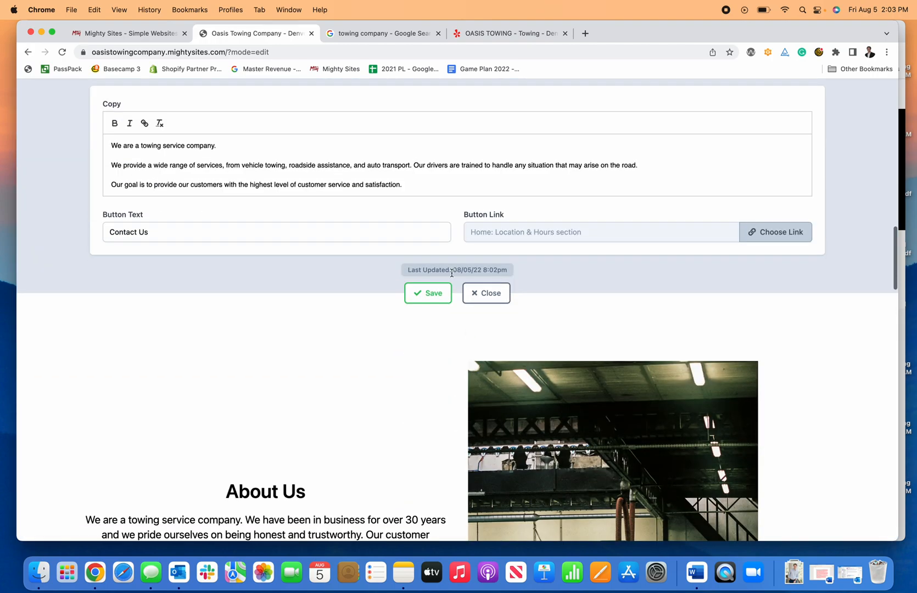
pyautogui.click(775, 232)
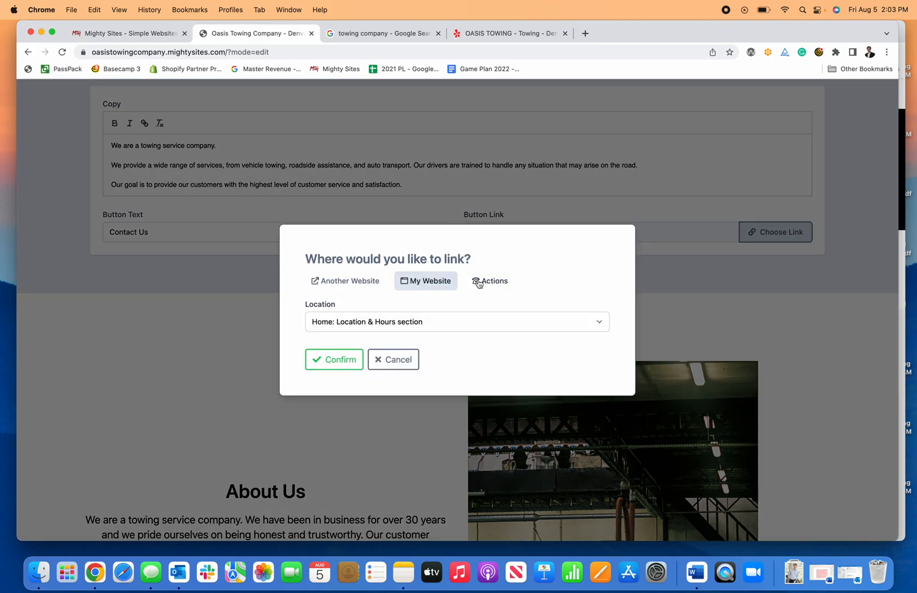
pyautogui.click(491, 281)
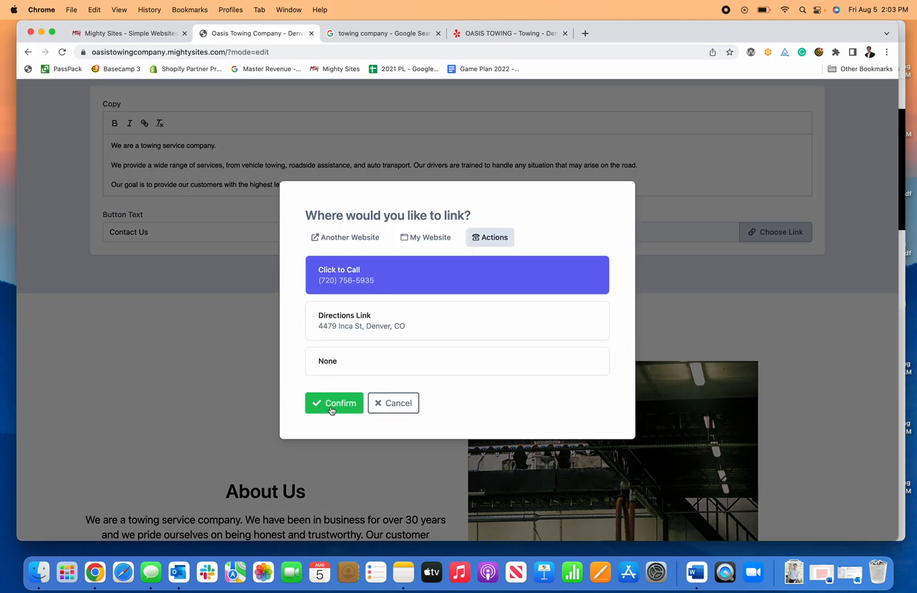
pyautogui.click(333, 402)
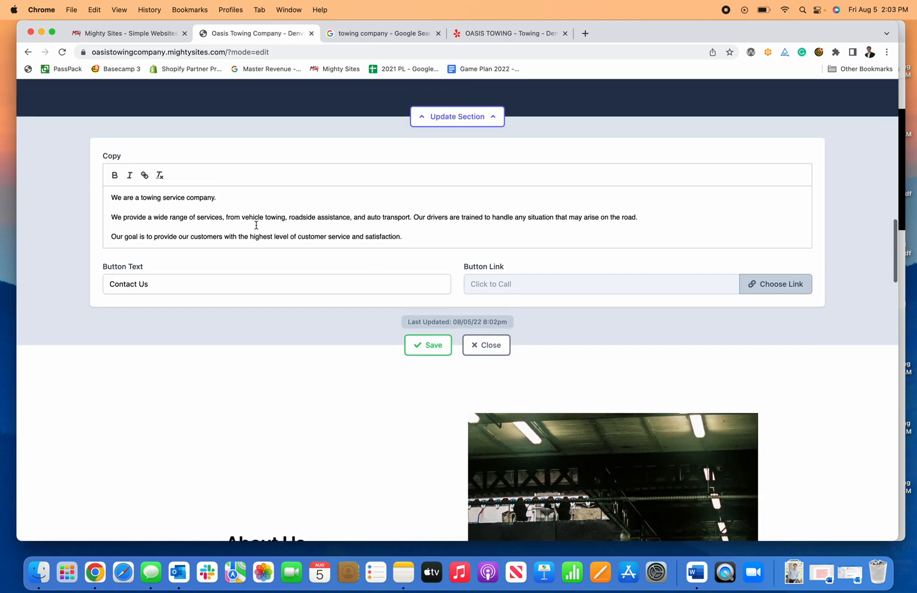
# Step: Add a test line 'This is new' to the copy and remove it again
pyautogui.scroll(3)
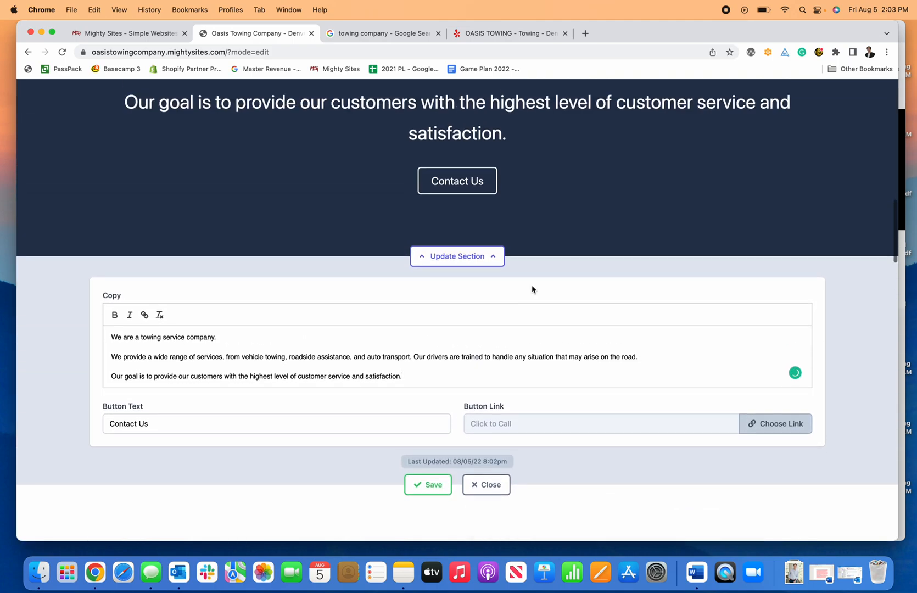
pyautogui.write('This')
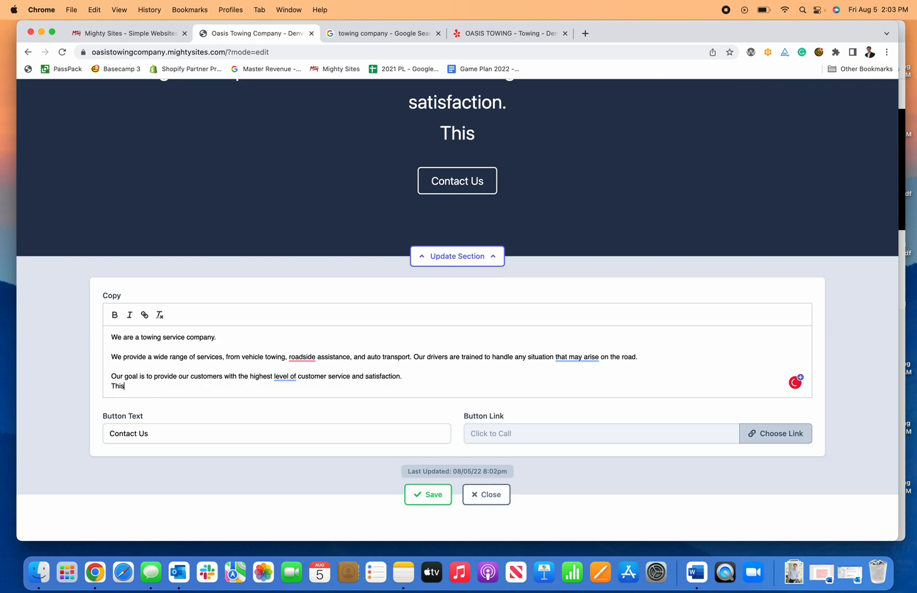
pyautogui.write('is new')
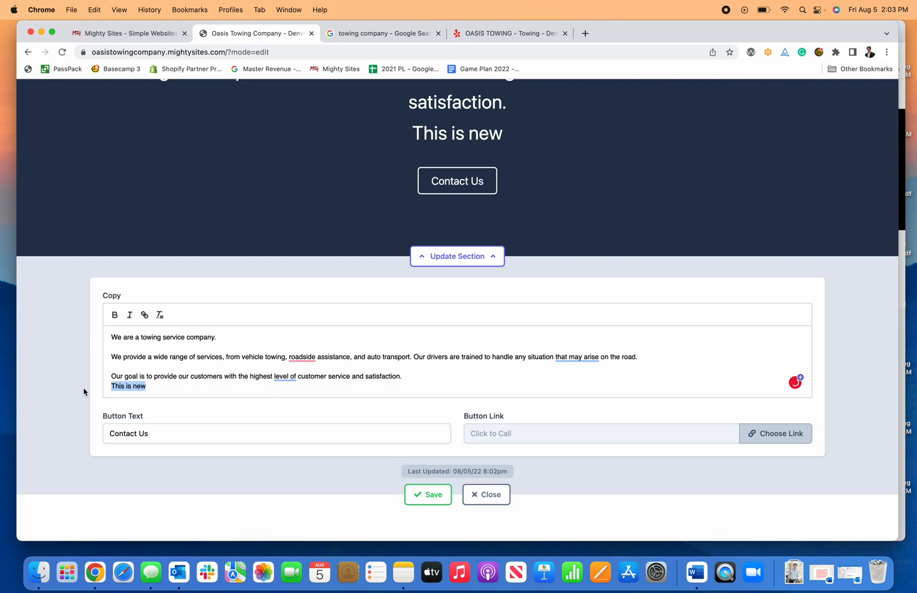
pyautogui.press('Backspace')
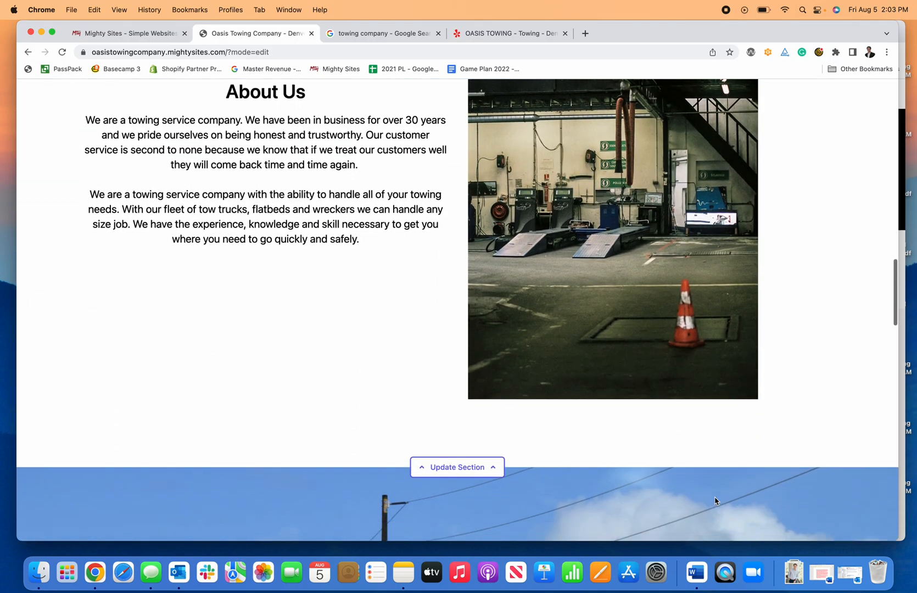
# Step: Stop editing and return to the dashboard showing the Live website
pyautogui.scroll(-3)
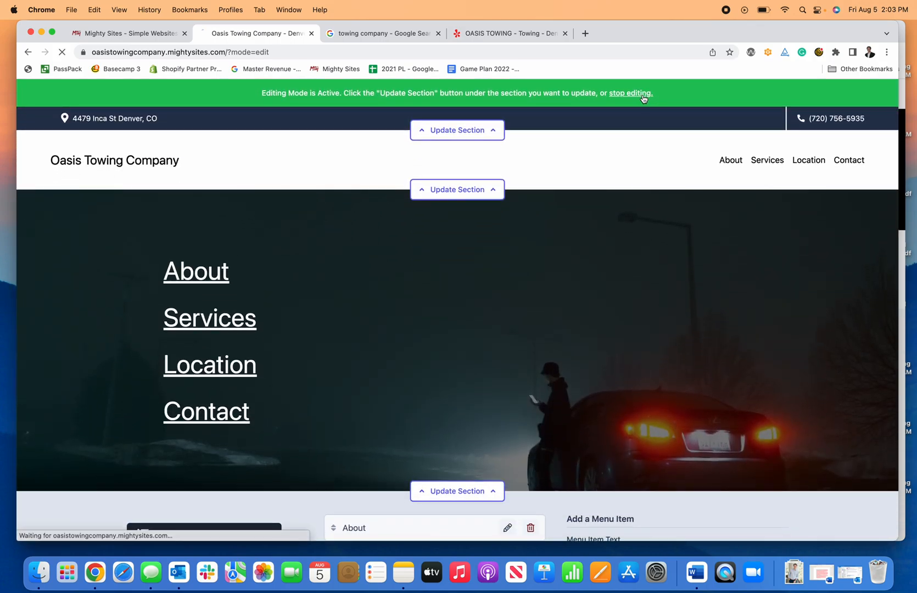
pyautogui.click(629, 92)
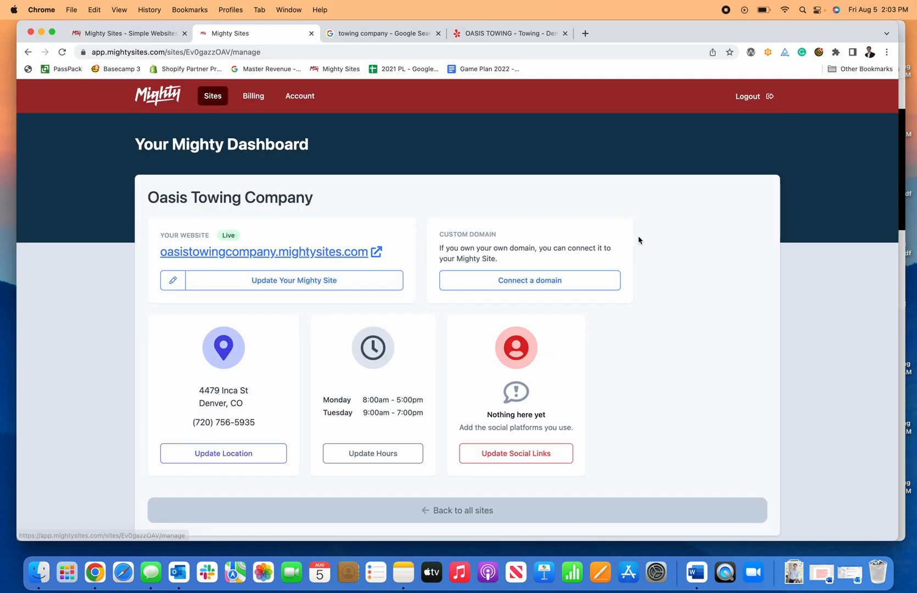
pyautogui.moveTo(623, 264)
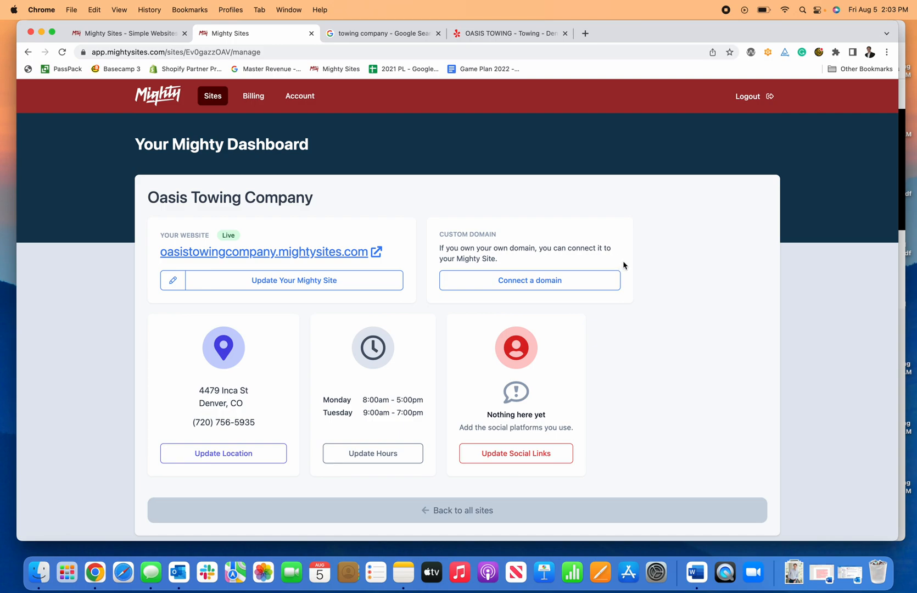